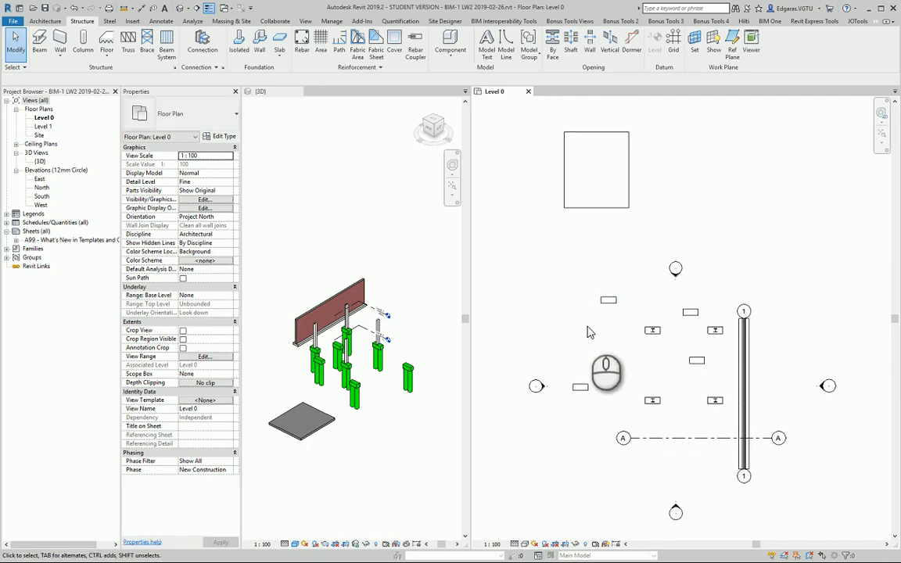
pyautogui.moveTo(594, 332)
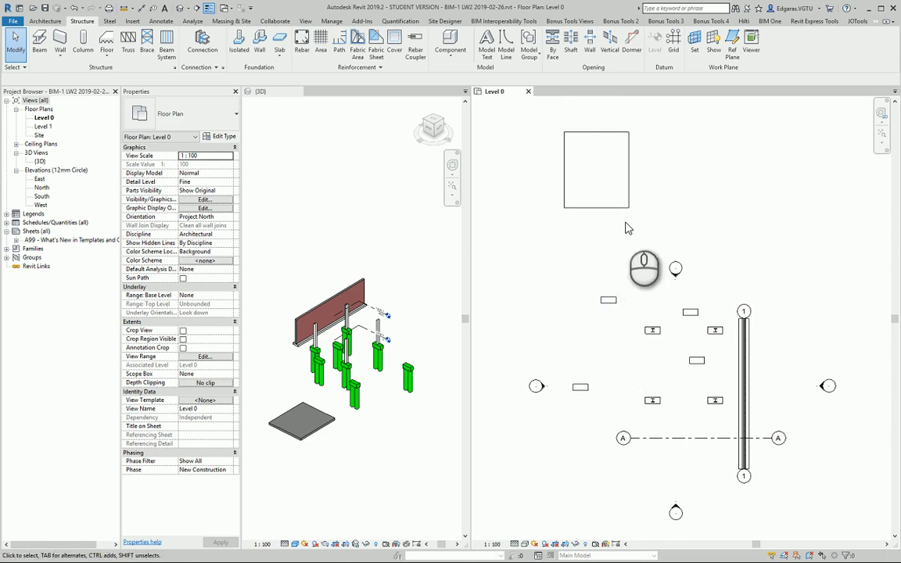
# - Select the foundation slab in the Level 0 plan to show its instance properties
pyautogui.click(596, 169)
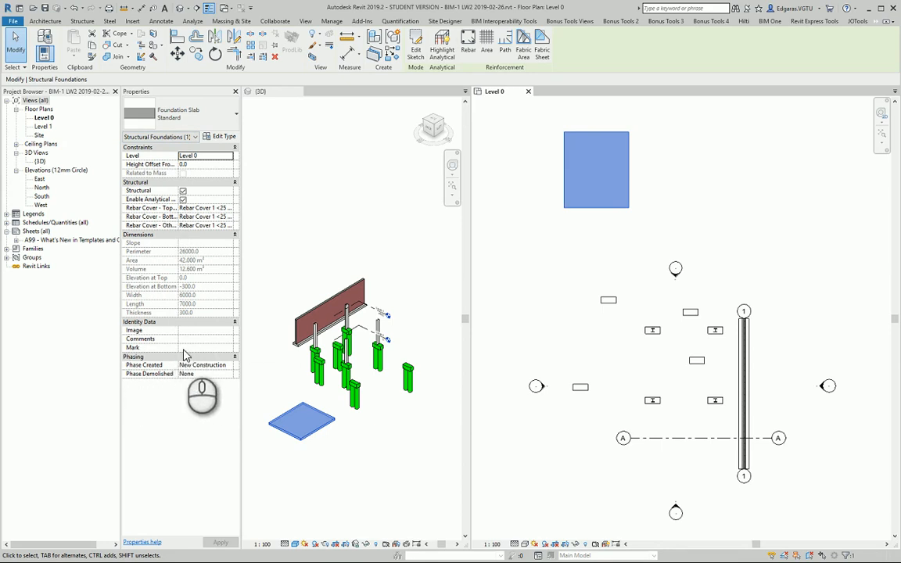
# - Edit the slab's Mark value and bring up the Standard foundation slab Type Properties
pyautogui.click(206, 347)
pyautogui.write('06')
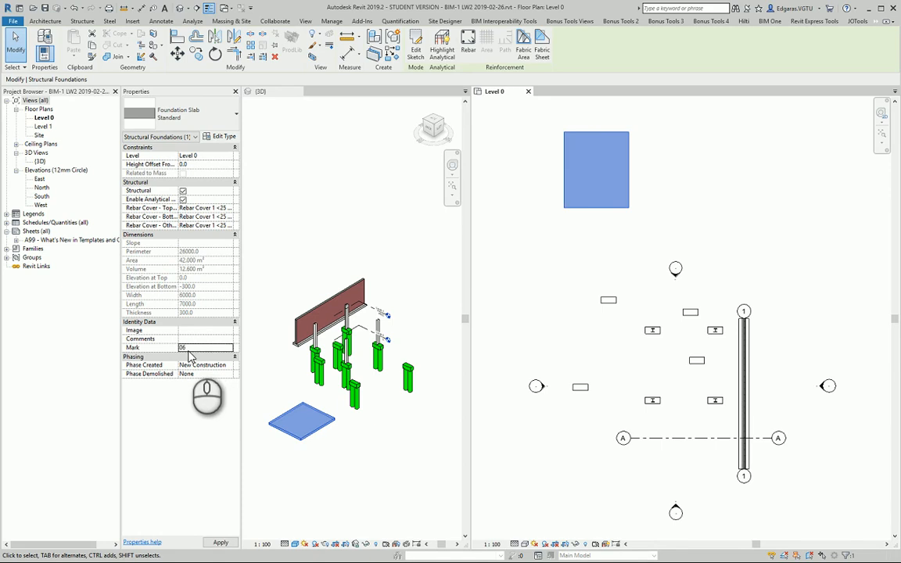
pyautogui.click(187, 330)
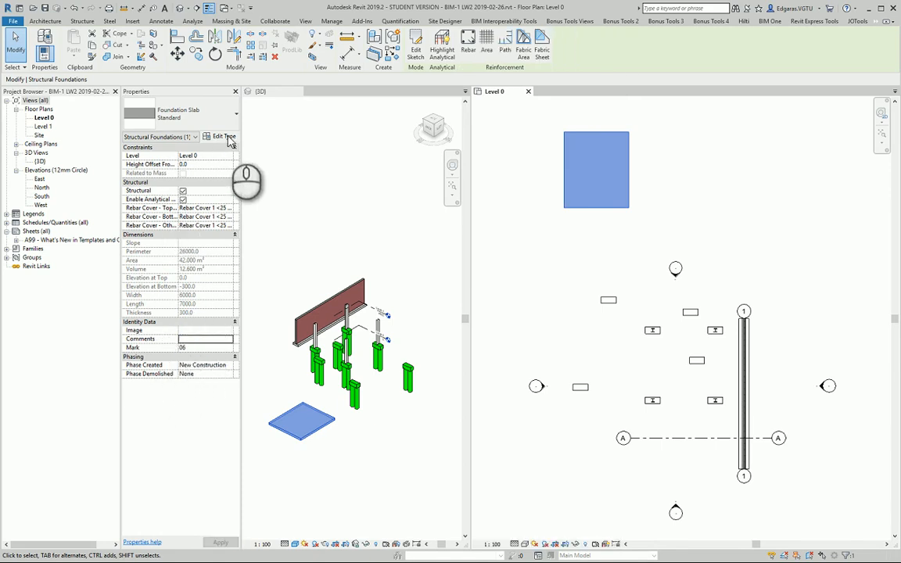
pyautogui.moveTo(225, 136)
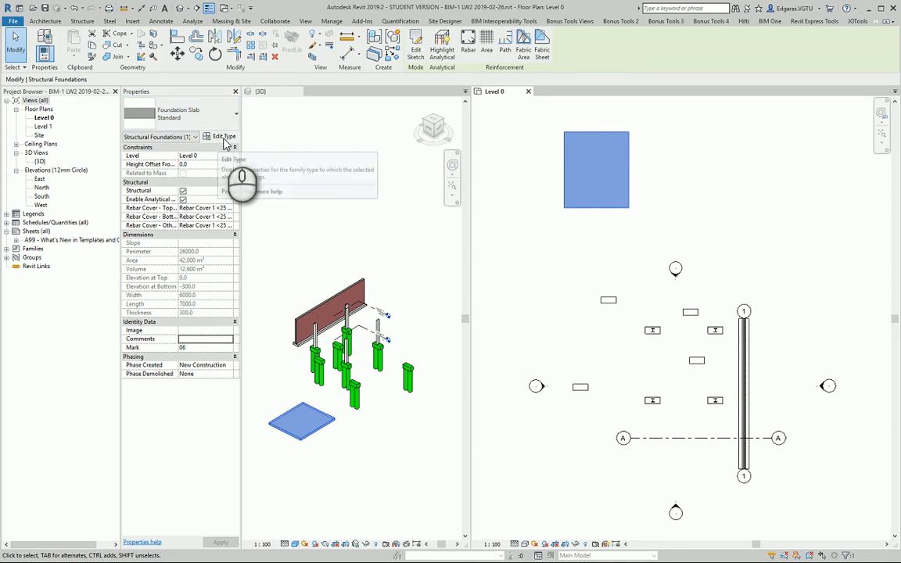
pyautogui.click(223, 136)
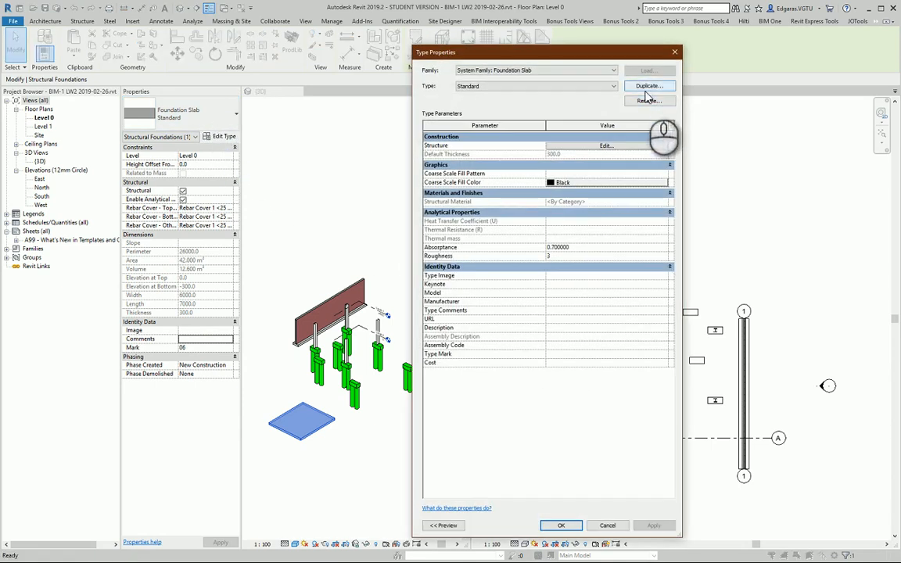
# - Rename the slab type to 'Standard 300 mm Concrete'
pyautogui.click(648, 100)
pyautogui.write('Standard 300')
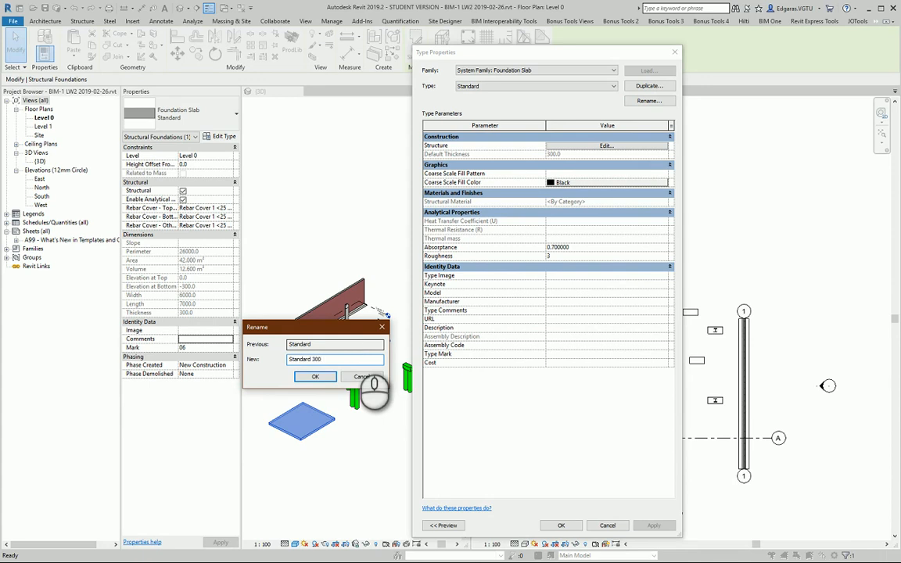
pyautogui.write('mm')
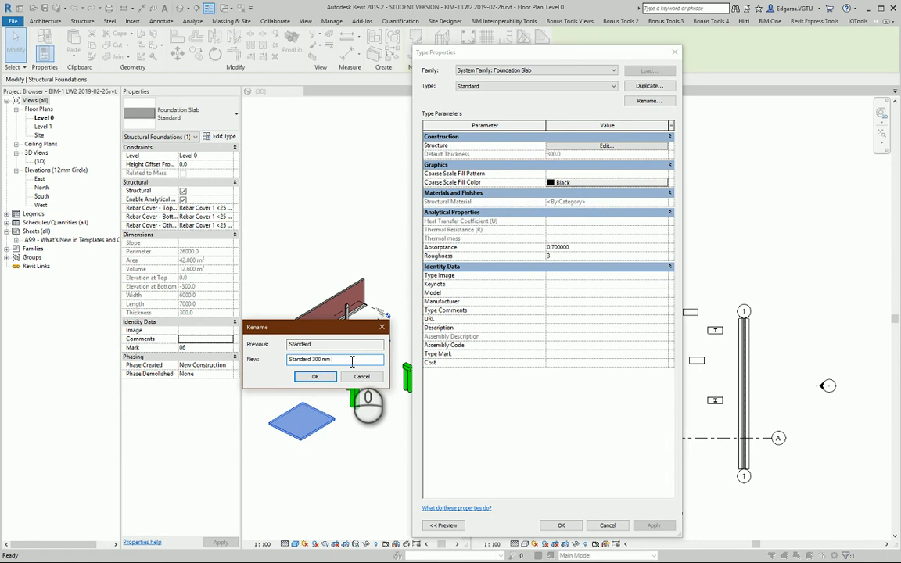
pyautogui.write('Concrete')
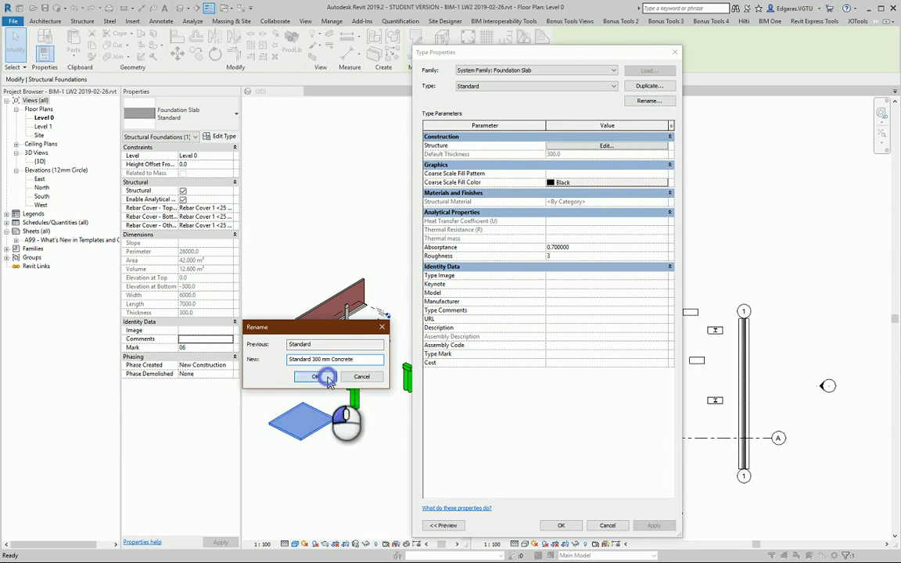
pyautogui.click(316, 375)
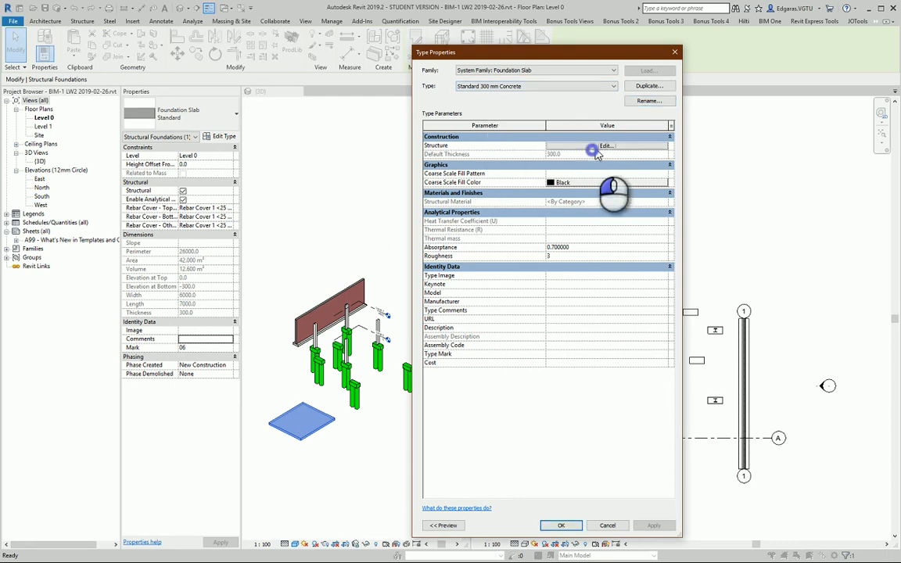
# - Enter the slab's layer assembly and start choosing a material for the Structure layer
pyautogui.click(607, 147)
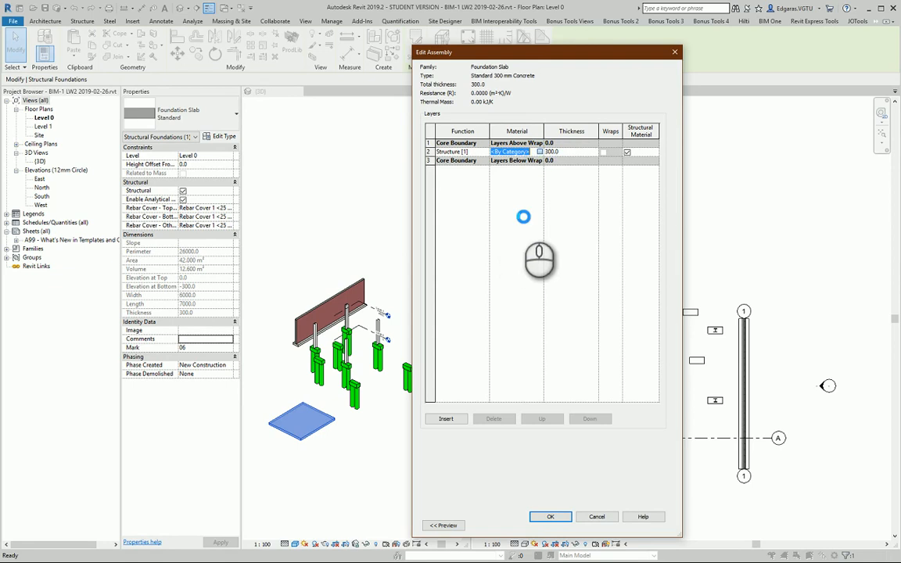
pyautogui.click(538, 152)
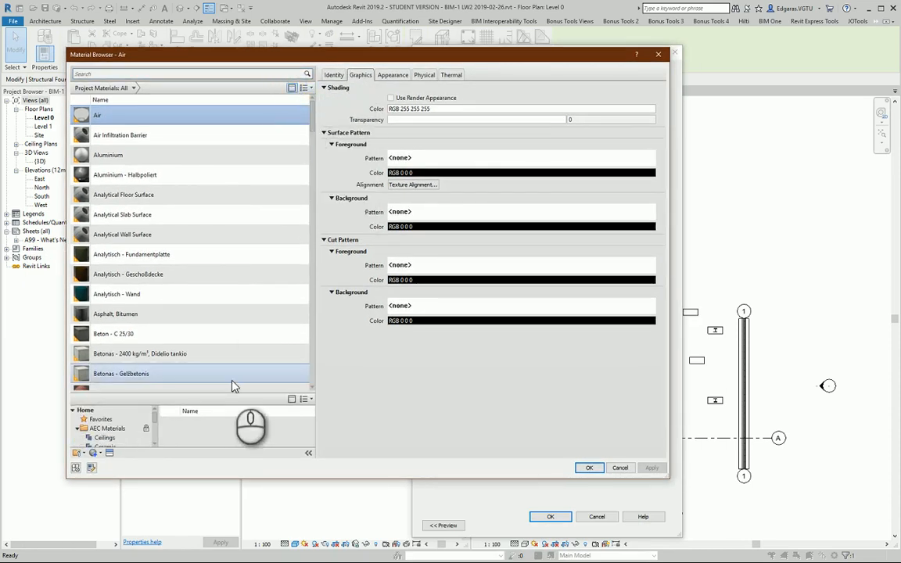
# - Search the material library for 'concrete' and assign plain Concrete to the structure layer
pyautogui.click(78, 327)
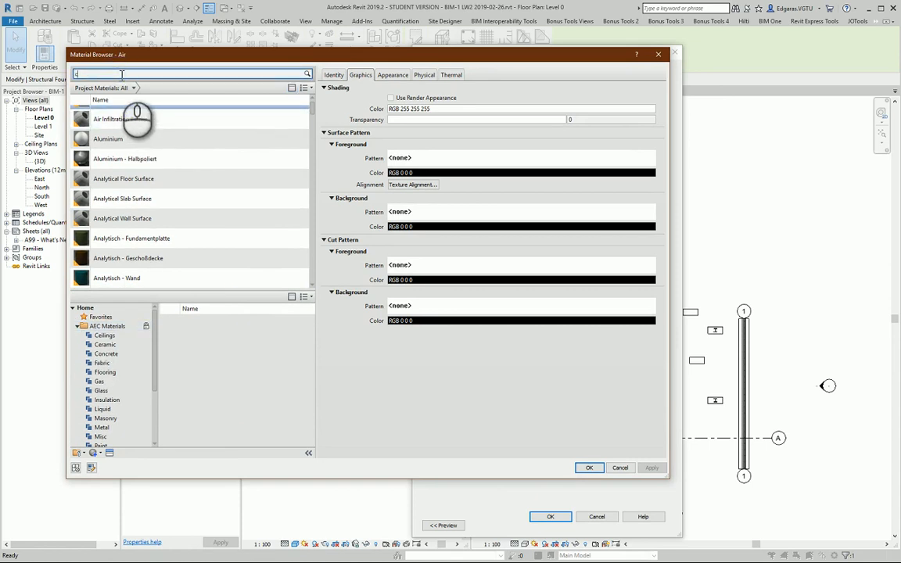
pyautogui.write('concrete')
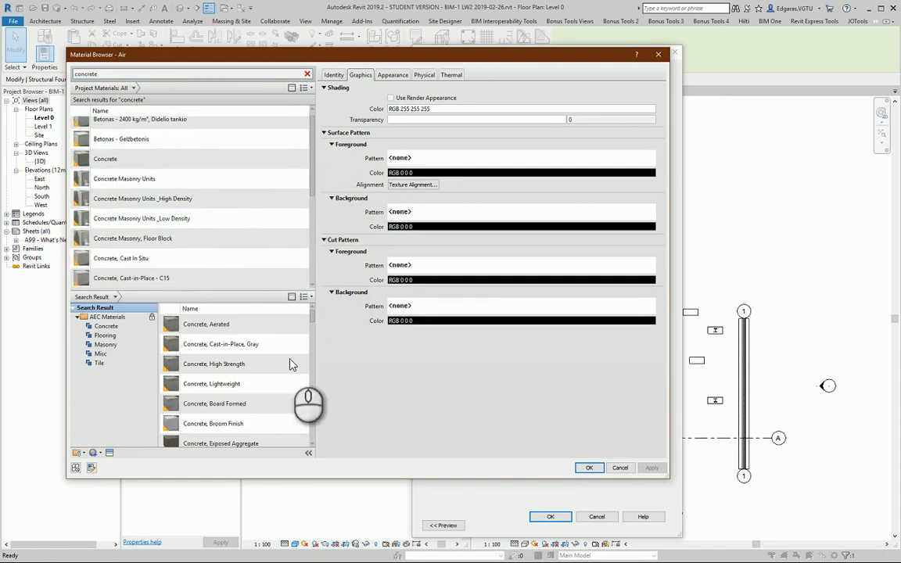
pyautogui.scroll(-3)
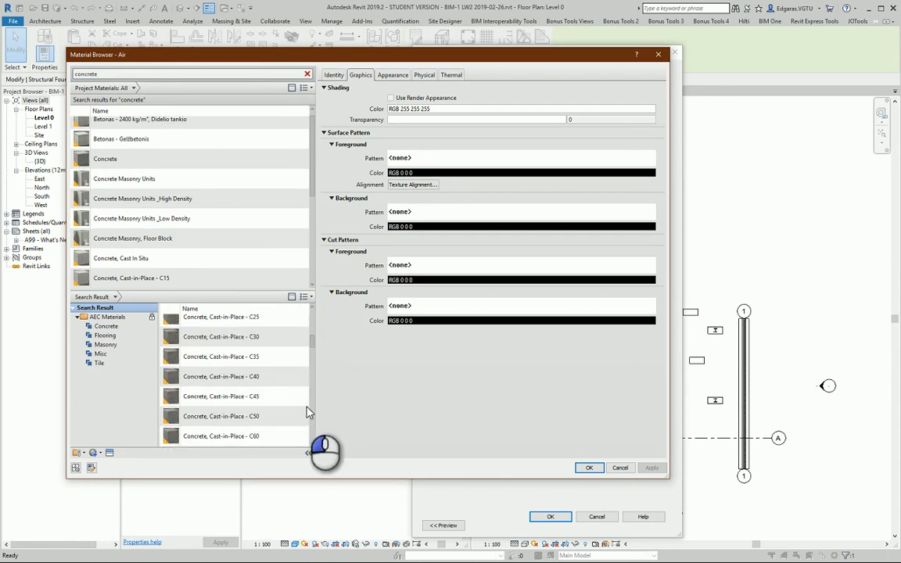
pyautogui.scroll(-3)
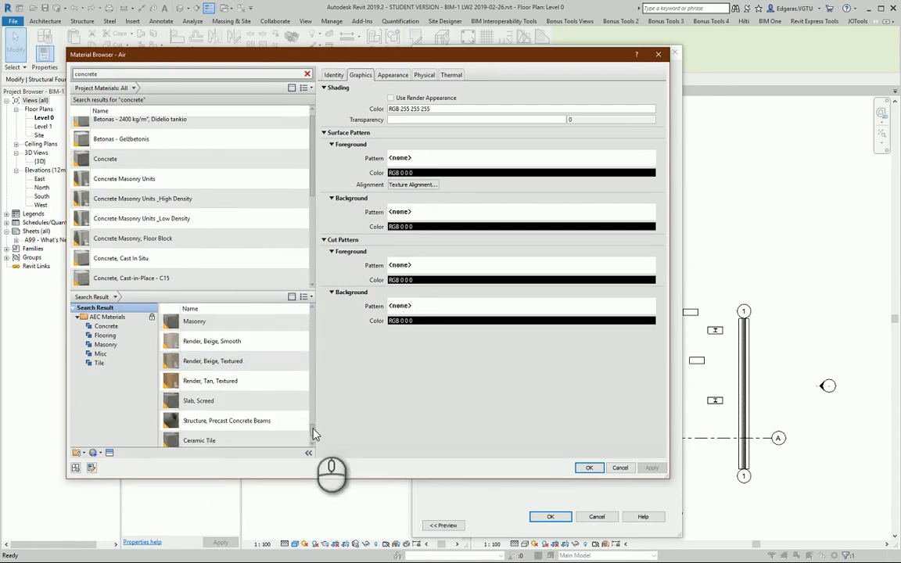
pyautogui.click(143, 198)
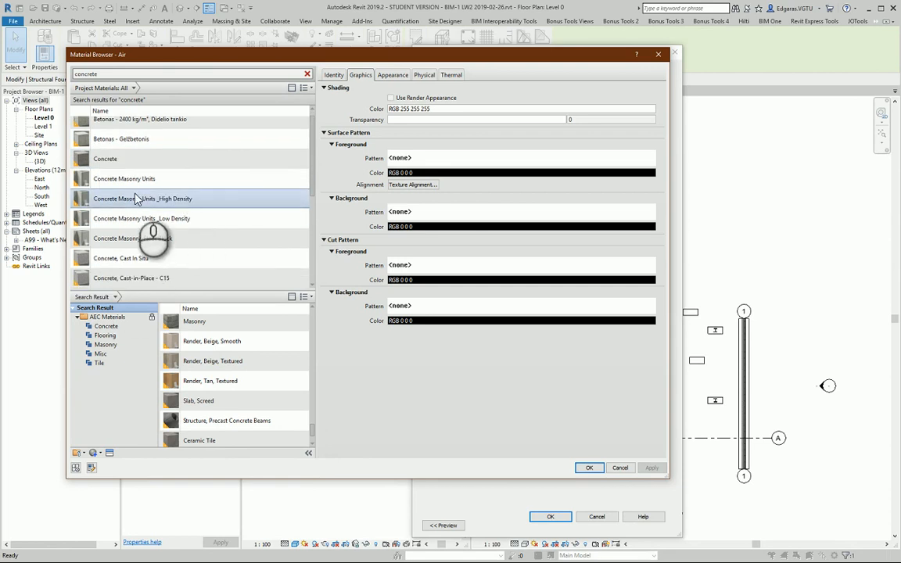
pyautogui.click(105, 165)
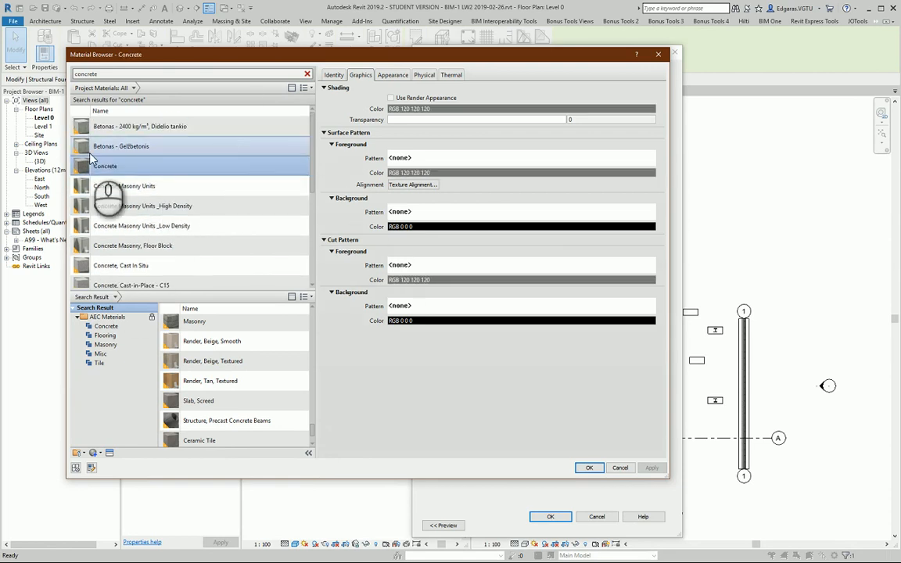
pyautogui.click(589, 466)
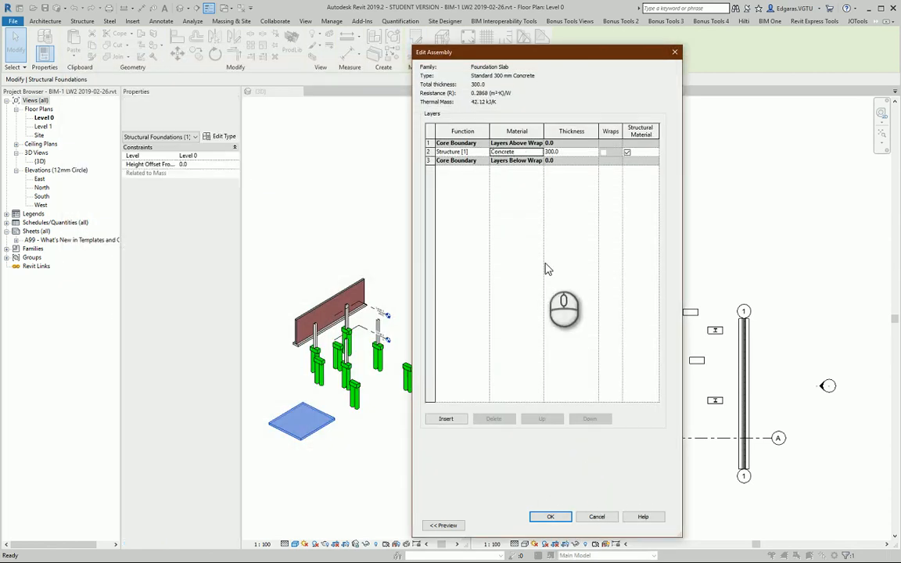
# - Accept the 300 mm assembly and close the slab type keeping Concrete as structural material
pyautogui.click(551, 516)
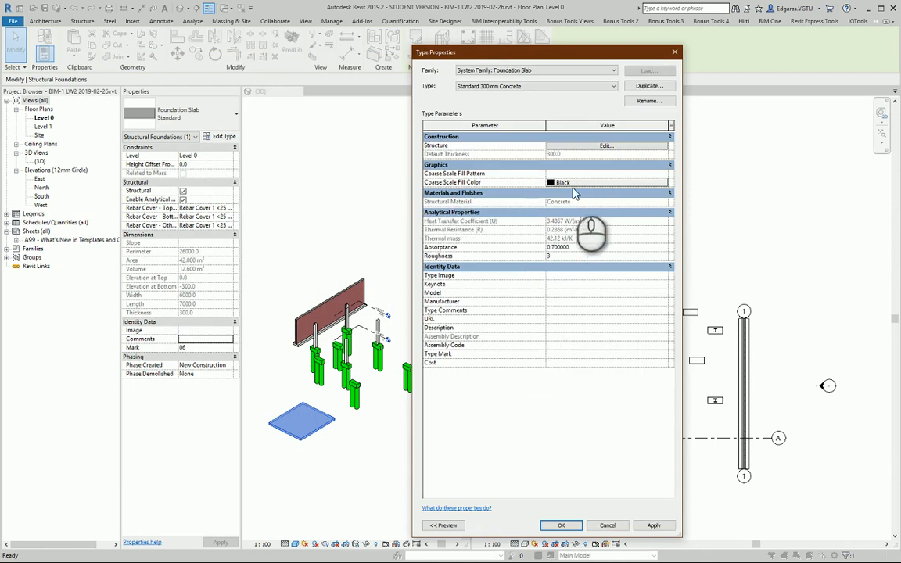
pyautogui.moveTo(488, 262)
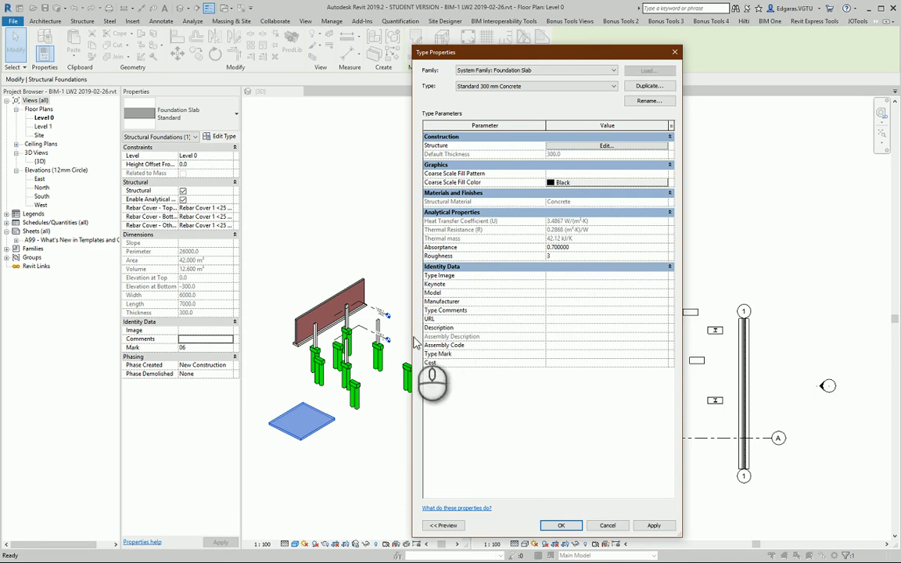
pyautogui.moveTo(457, 328)
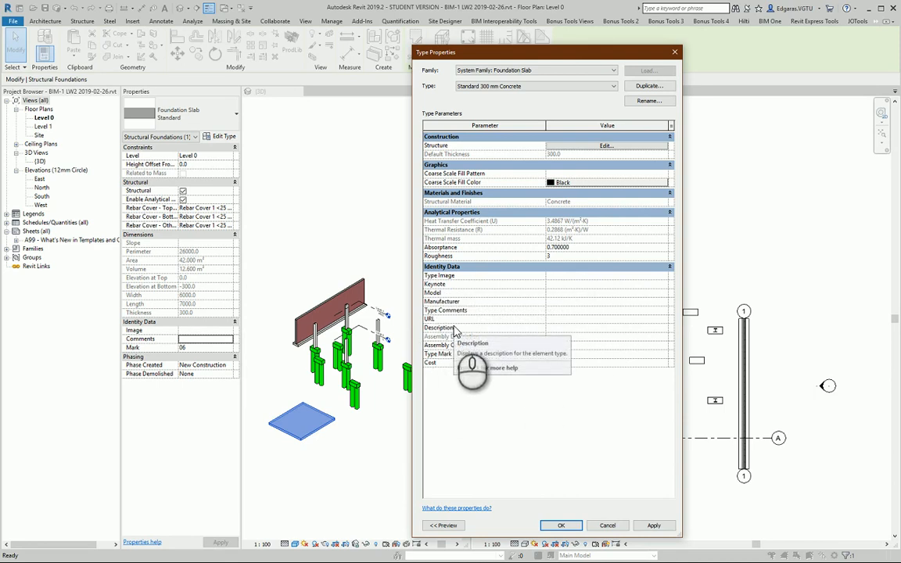
pyautogui.moveTo(610, 336)
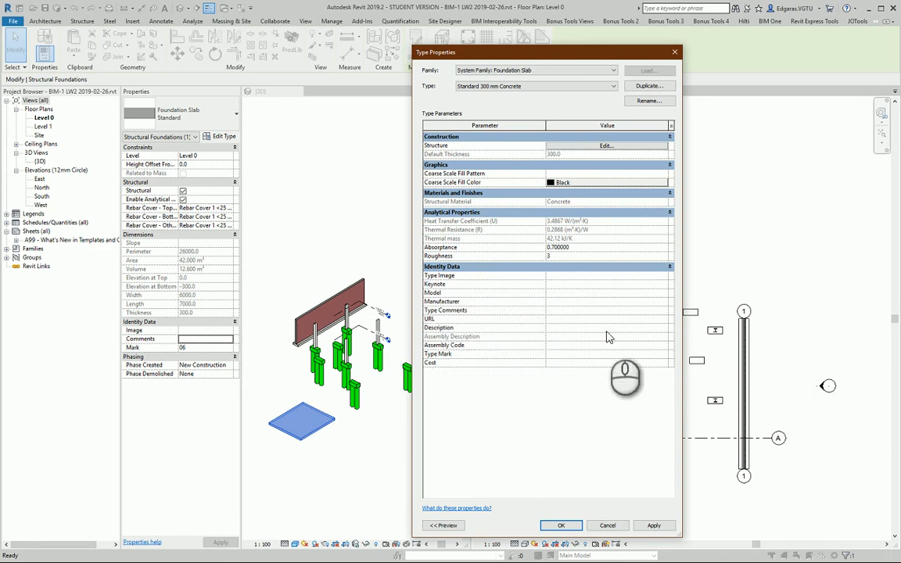
pyautogui.moveTo(508, 335)
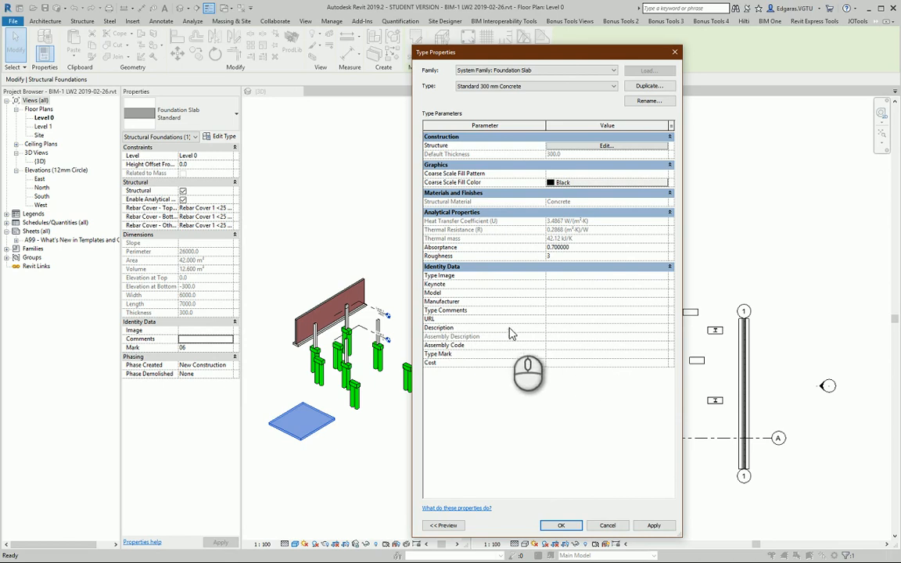
pyautogui.moveTo(504, 306)
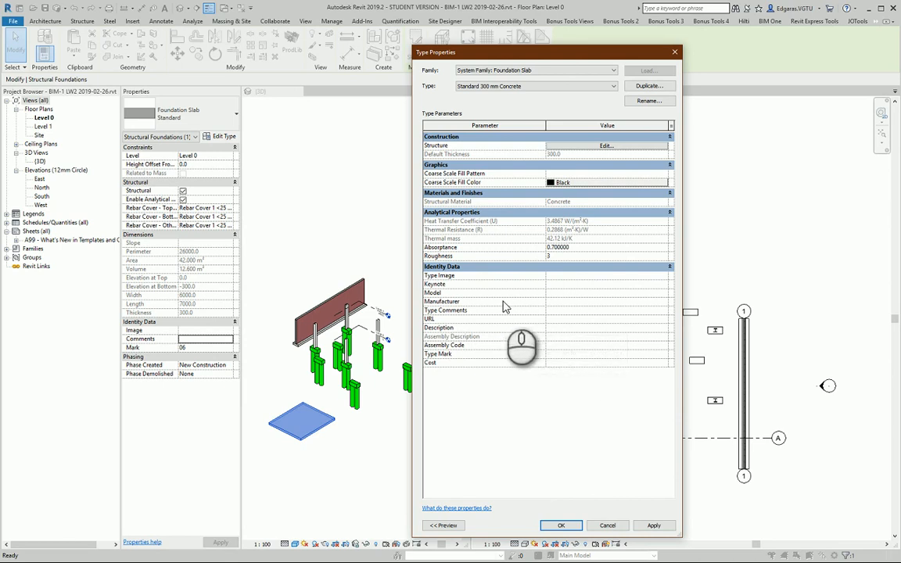
pyautogui.moveTo(477, 338)
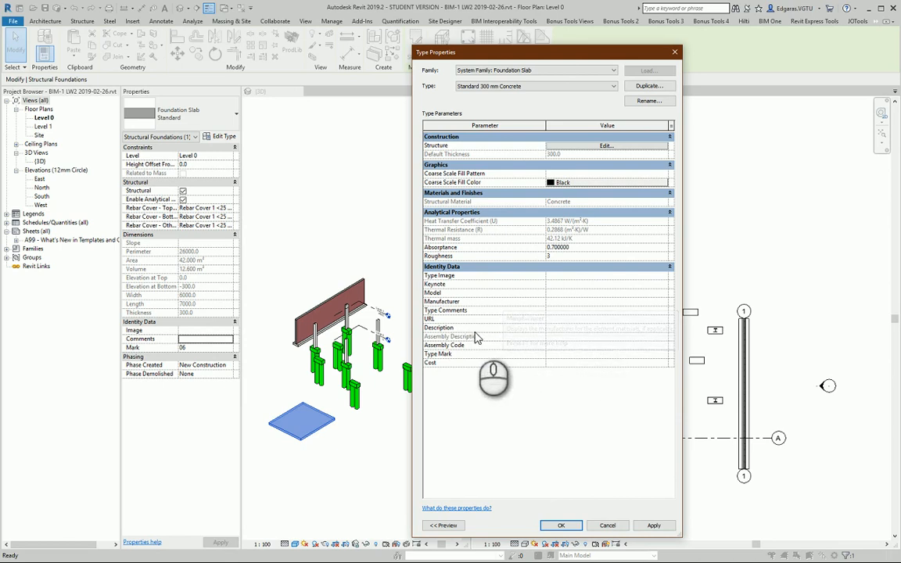
pyautogui.moveTo(593, 316)
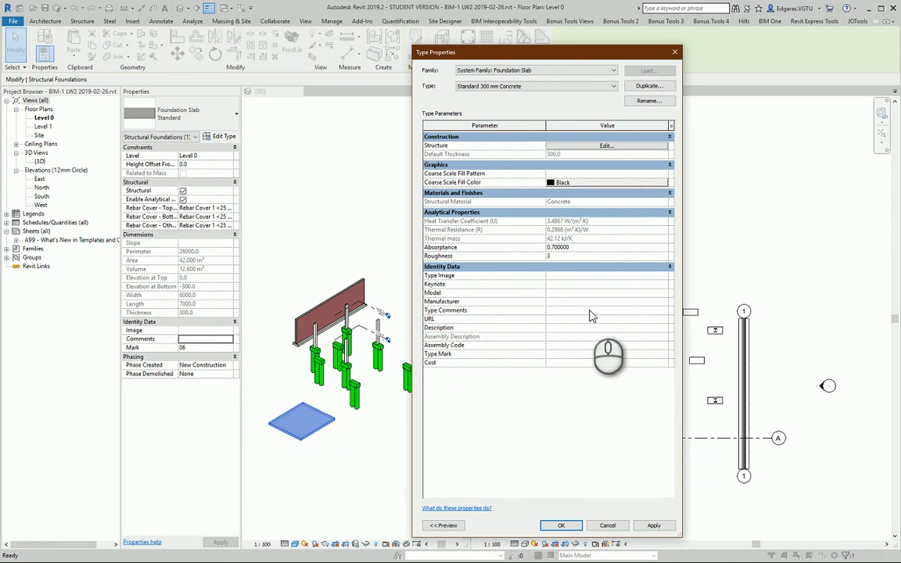
pyautogui.moveTo(550, 314)
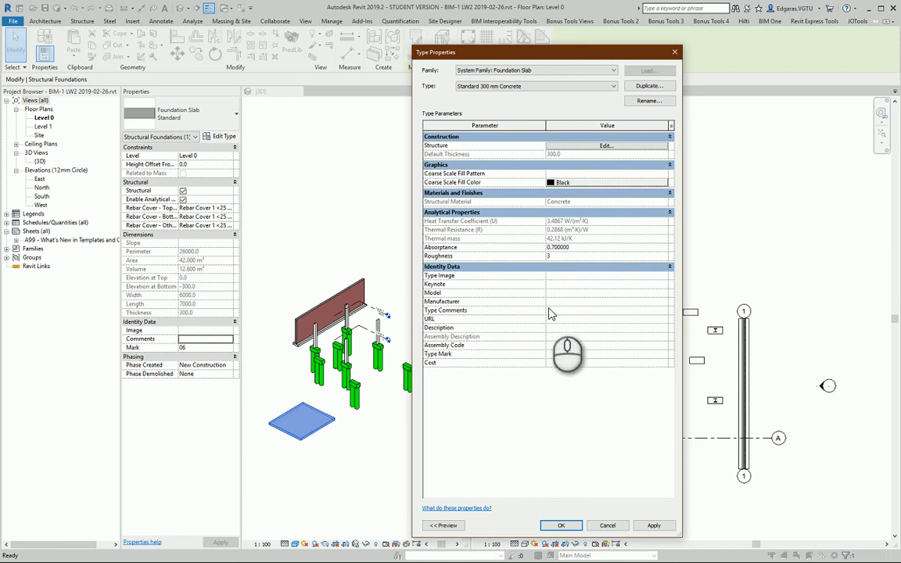
pyautogui.moveTo(656, 359)
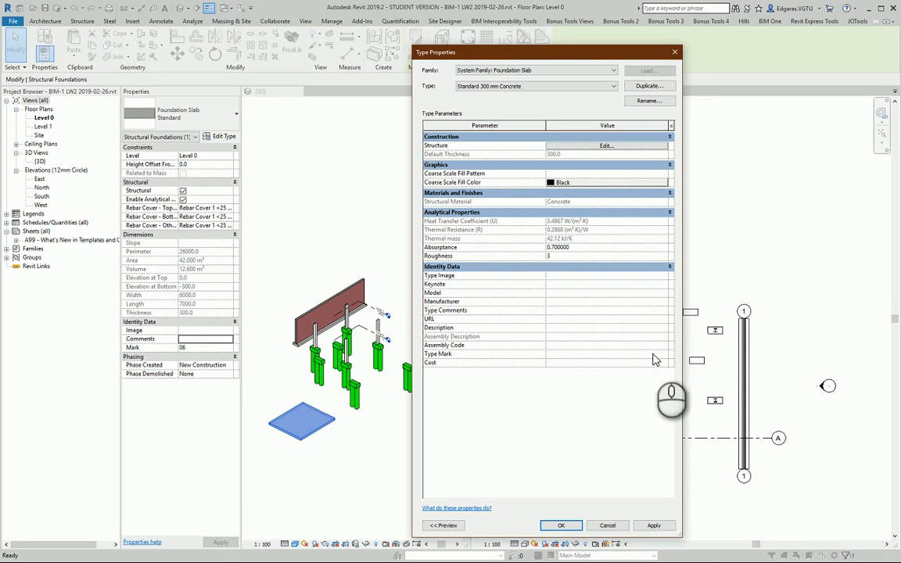
pyautogui.moveTo(501, 350)
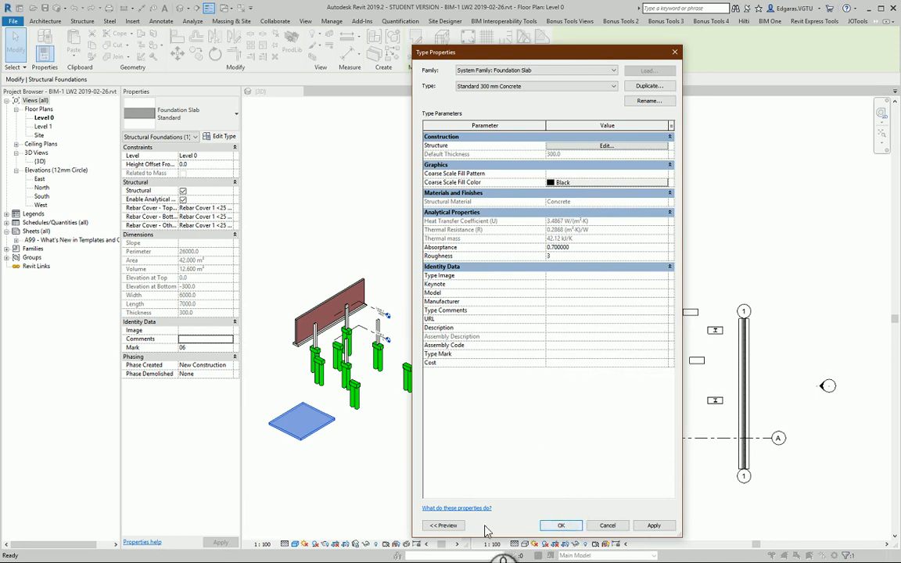
pyautogui.click(444, 525)
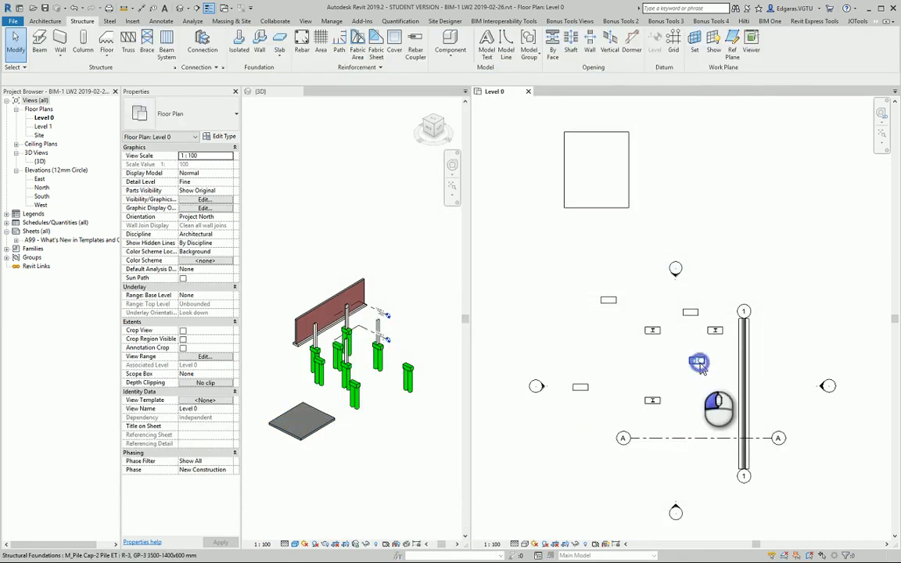
# - Show the pile cap type in a 3D preview and assign a Concrete Pipe pile as its Pile Type
pyautogui.click(697, 363)
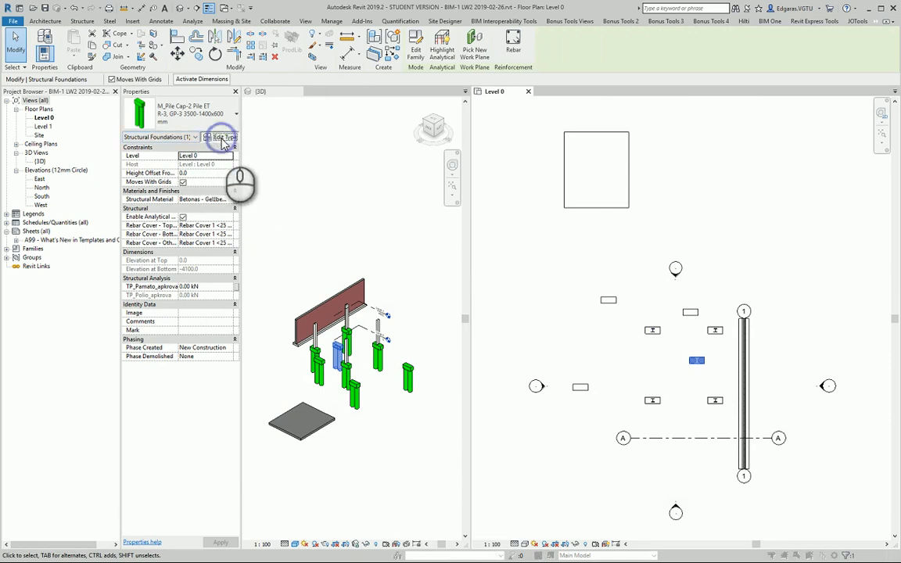
pyautogui.click(222, 137)
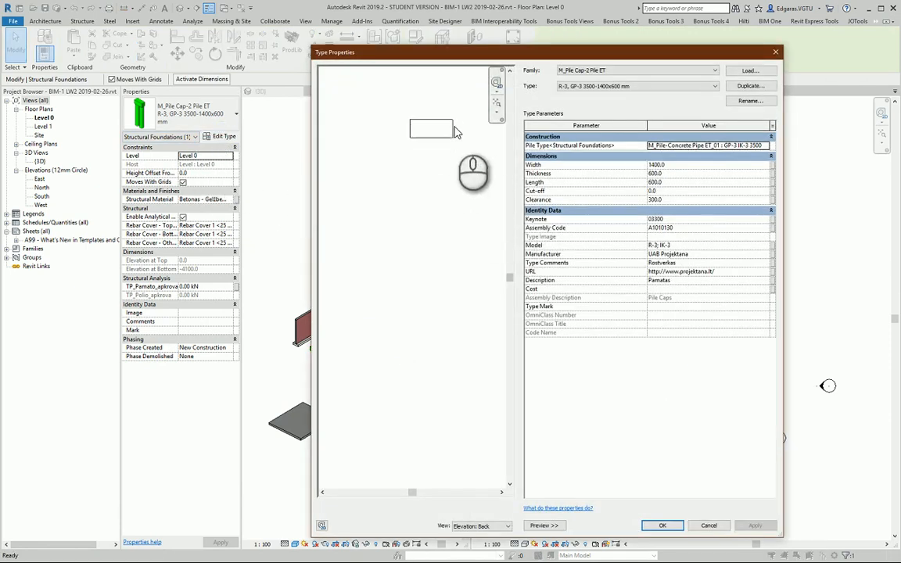
pyautogui.click(507, 525)
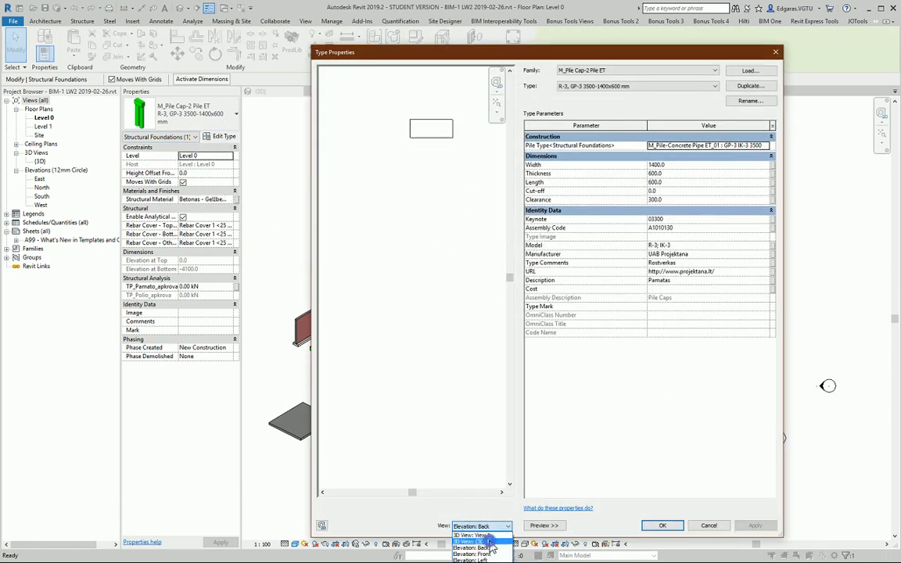
pyautogui.click(469, 535)
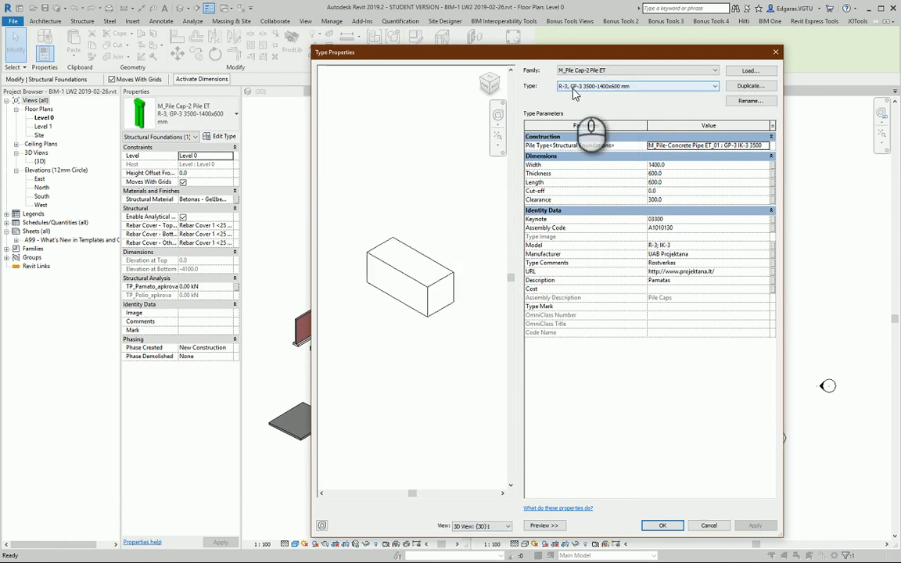
pyautogui.moveTo(569, 97)
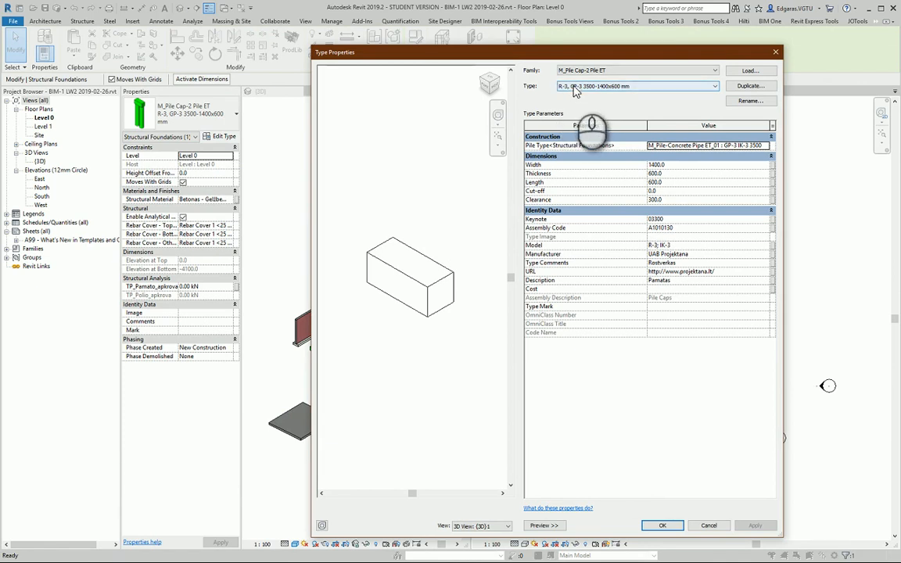
pyautogui.moveTo(587, 92)
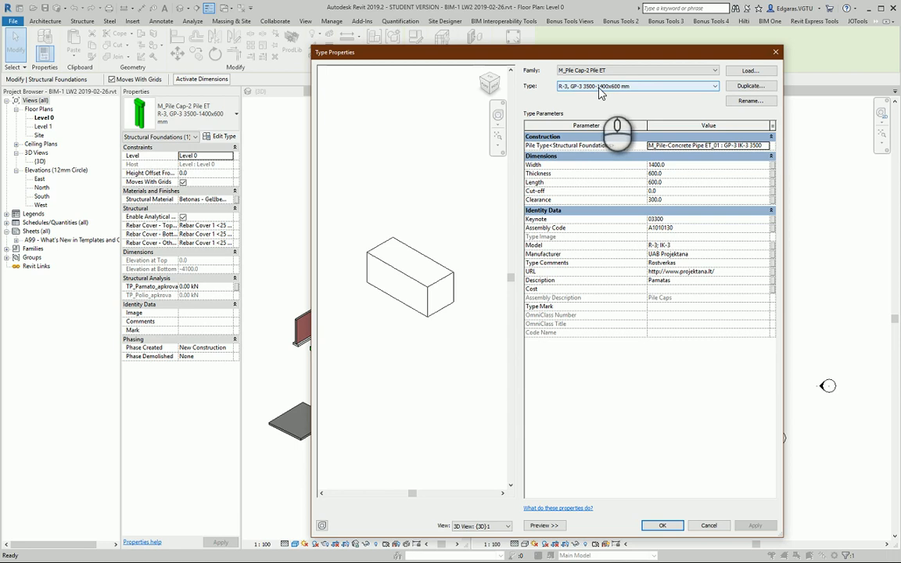
pyautogui.moveTo(610, 94)
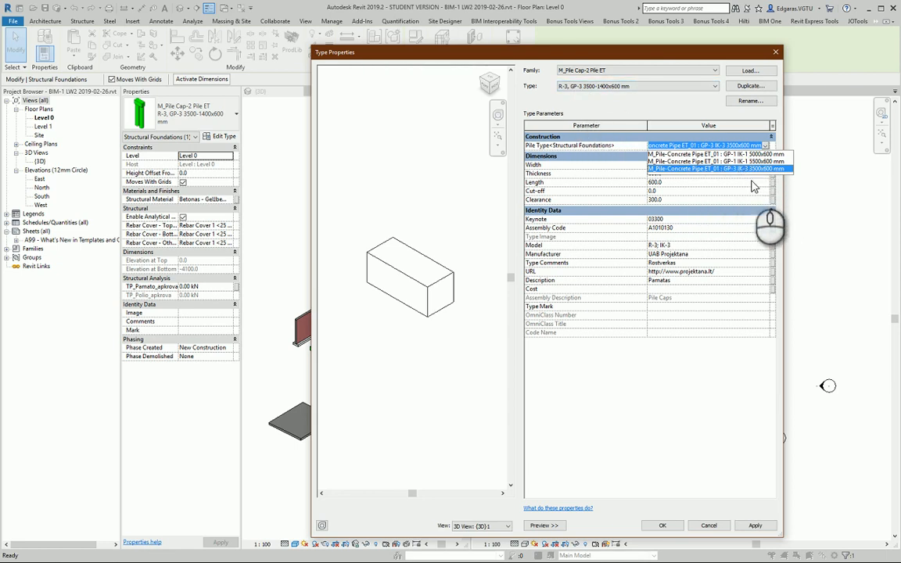
pyautogui.click(707, 169)
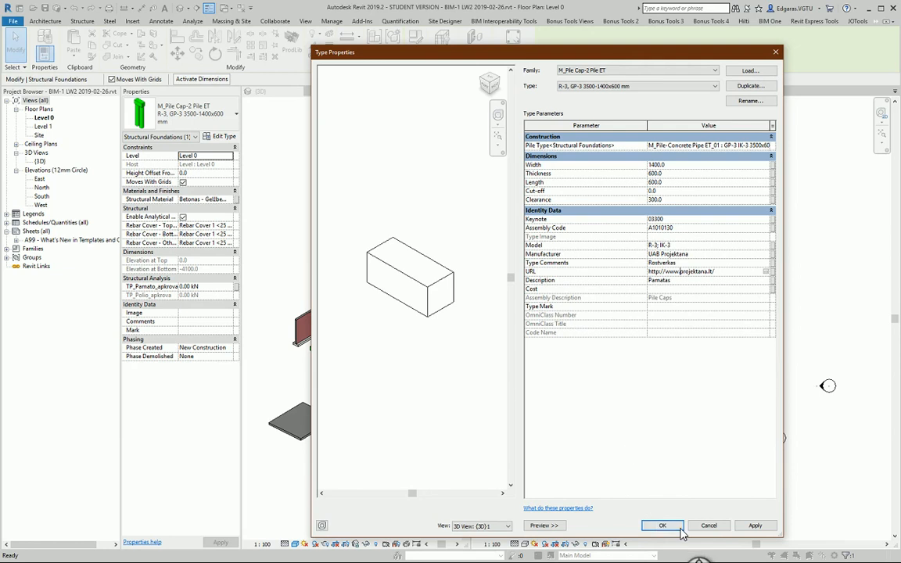
# - Confirm the pile cap type and reach its Structural Material library after dismissing the global parameter prompt
pyautogui.click(662, 525)
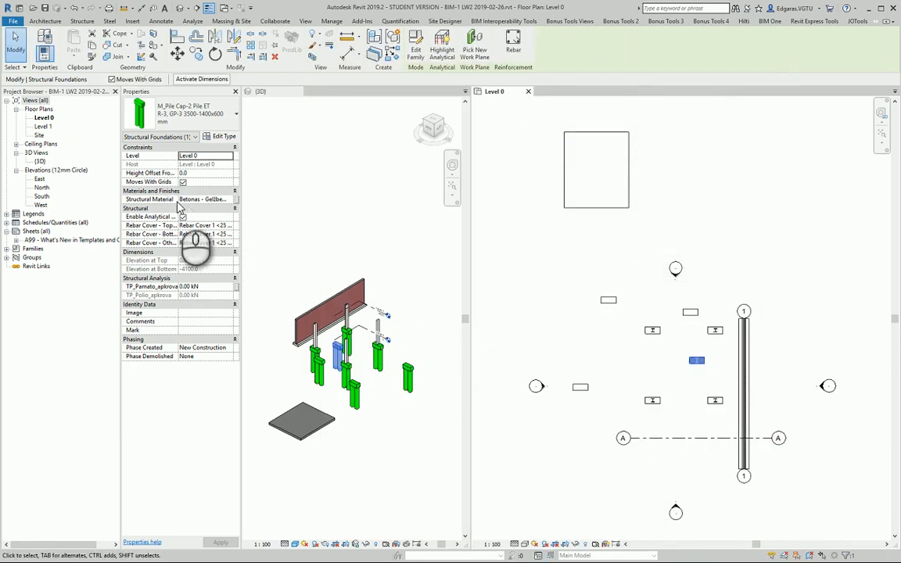
pyautogui.click(234, 198)
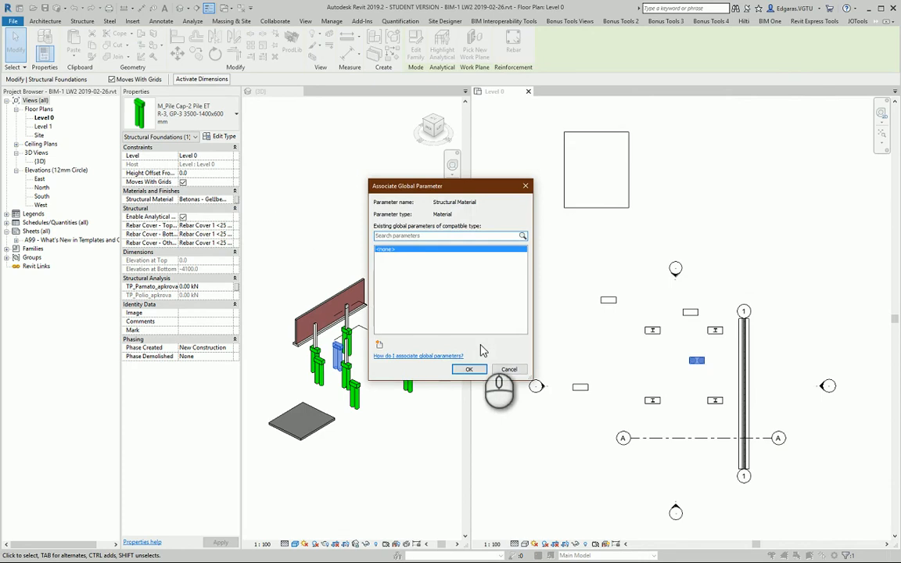
pyautogui.click(510, 369)
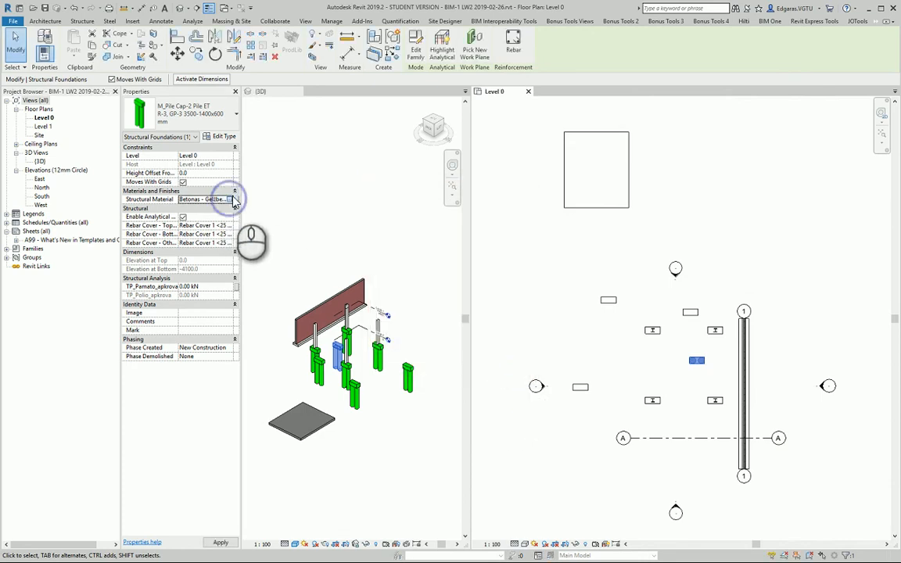
pyautogui.click(232, 199)
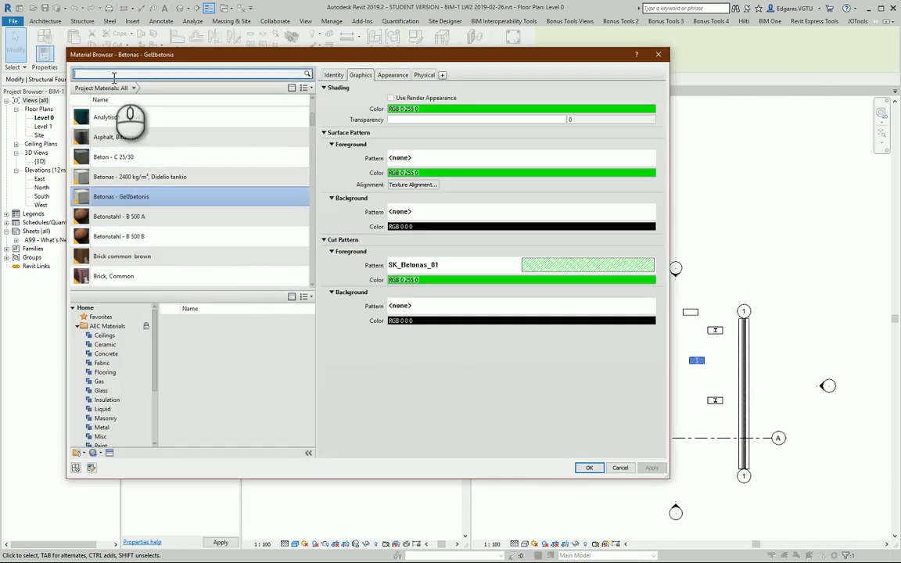
# - Search 'concrete' and apply plain Concrete as the pile cap's structural material
pyautogui.write('concrete')
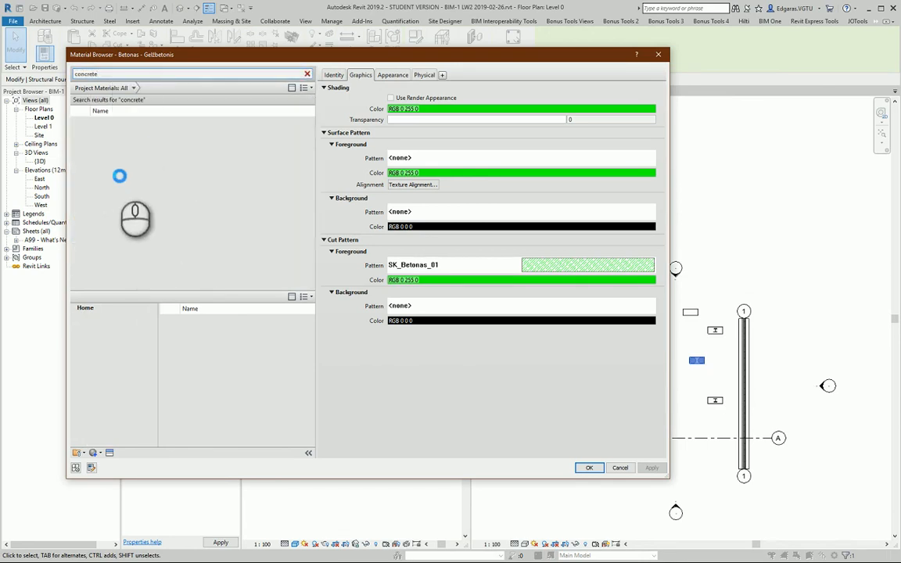
pyautogui.moveTo(172, 207)
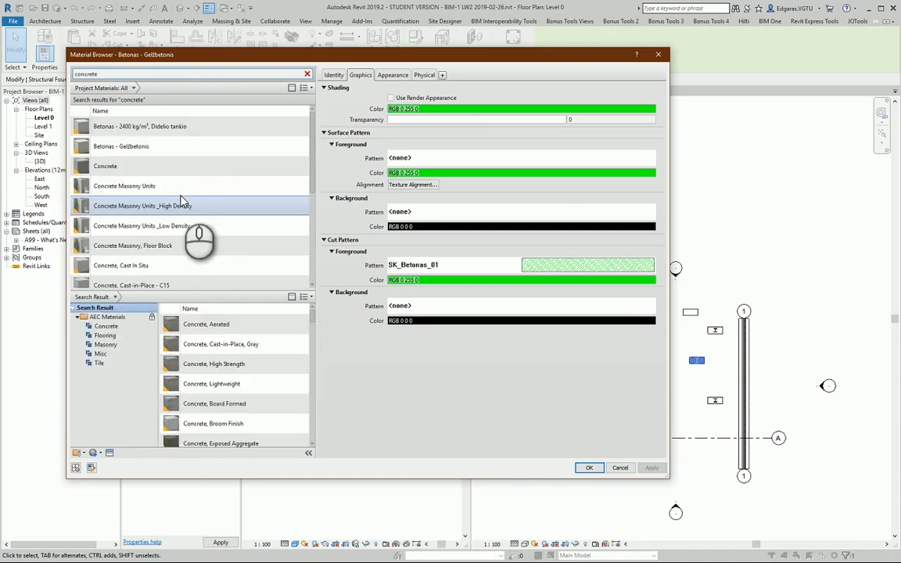
pyautogui.click(104, 166)
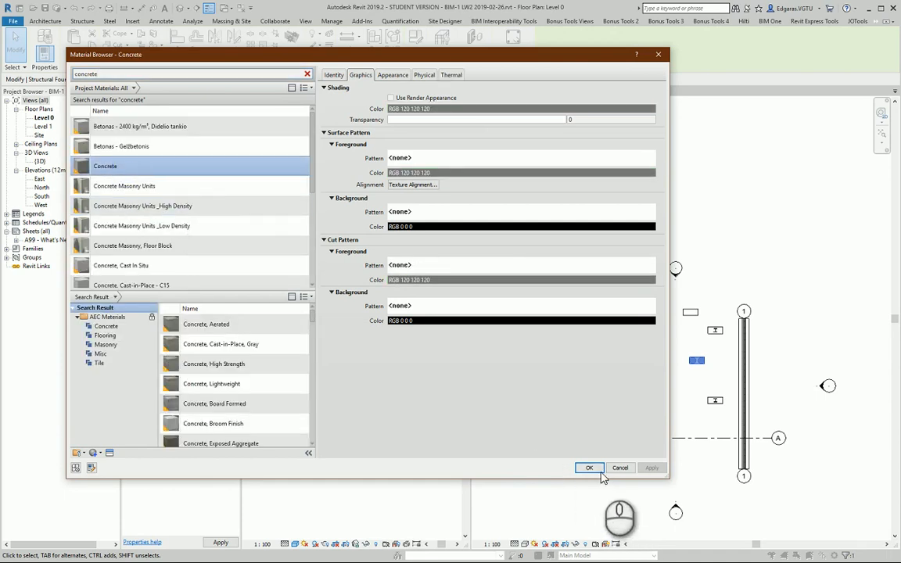
pyautogui.click(588, 467)
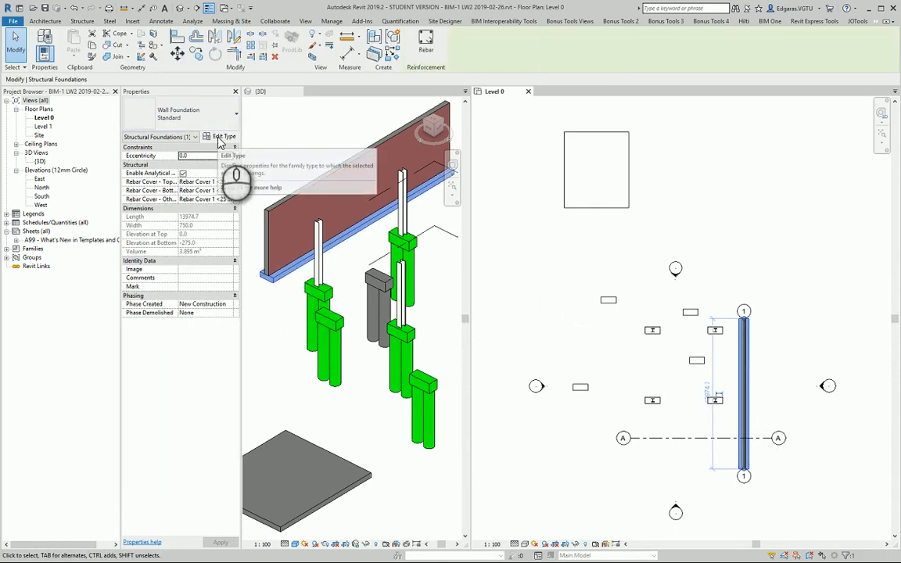
# - Set the Standard wall foundation type's structural material to Concrete and apply
pyautogui.click(224, 136)
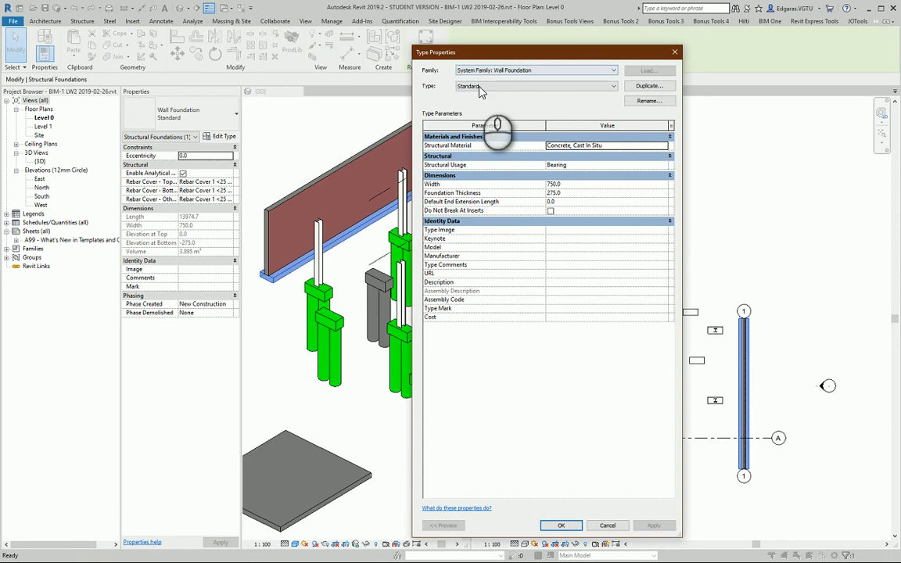
pyautogui.moveTo(508, 309)
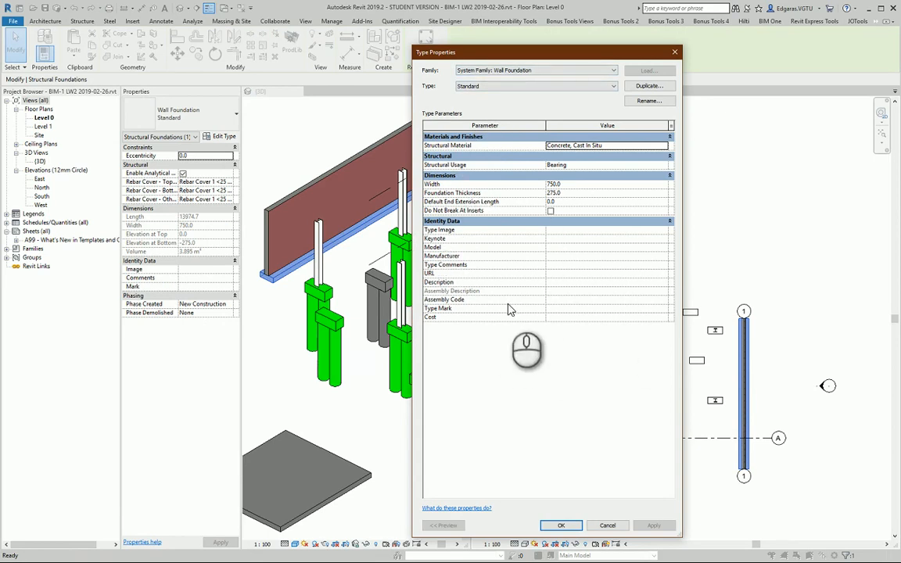
pyautogui.click(607, 146)
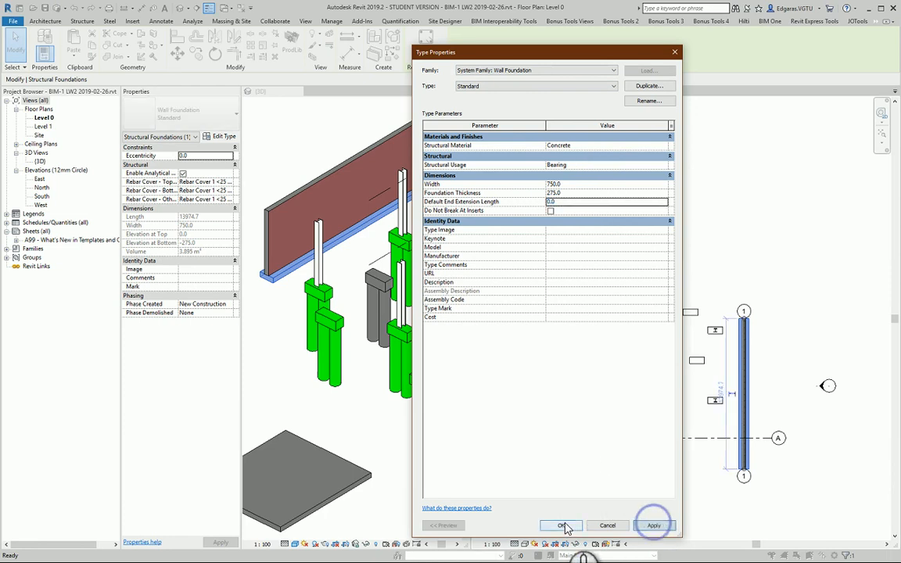
pyautogui.click(560, 525)
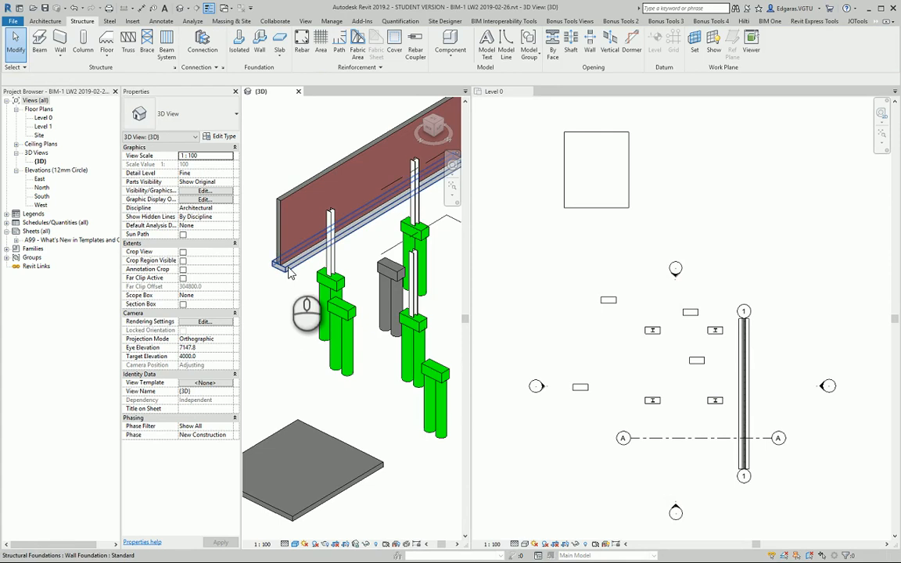
pyautogui.click(278, 266)
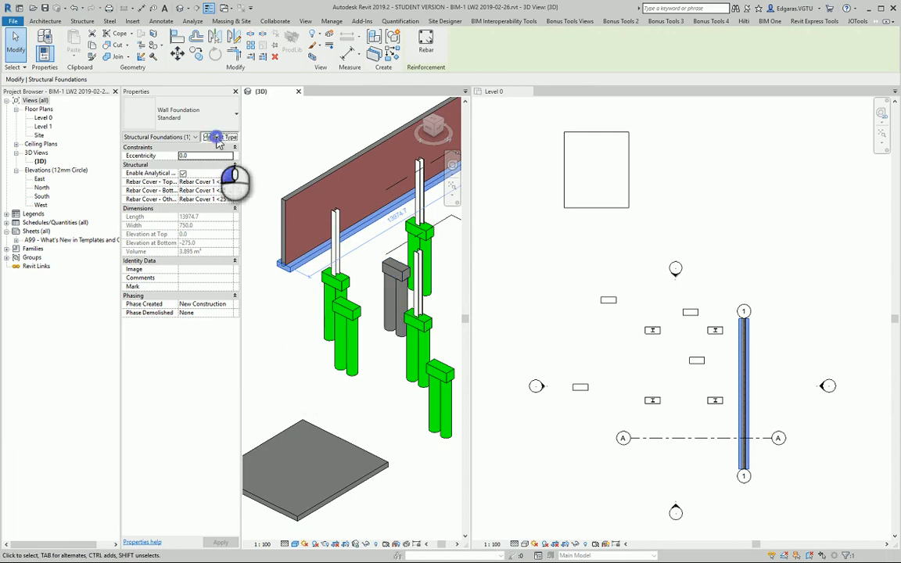
pyautogui.click(217, 138)
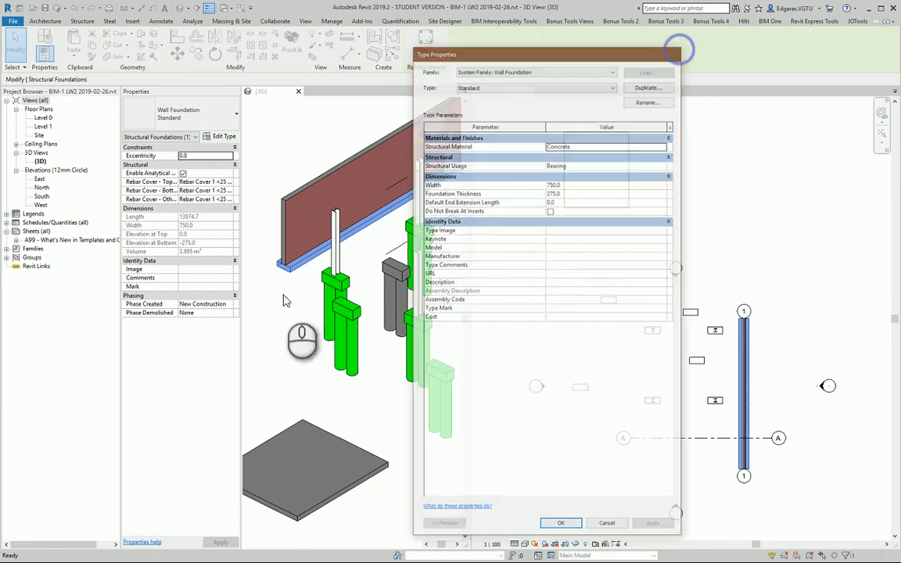
pyautogui.click(560, 523)
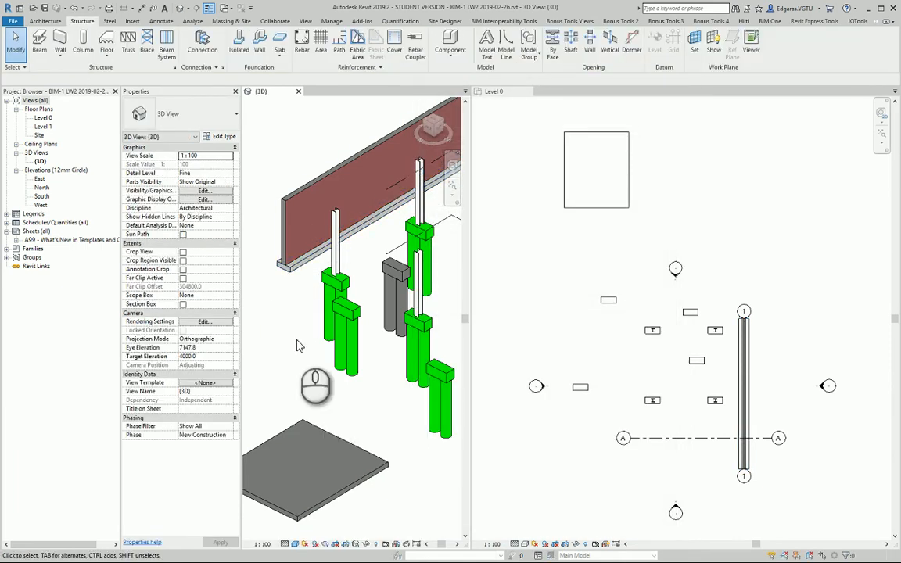
pyautogui.moveTo(309, 420)
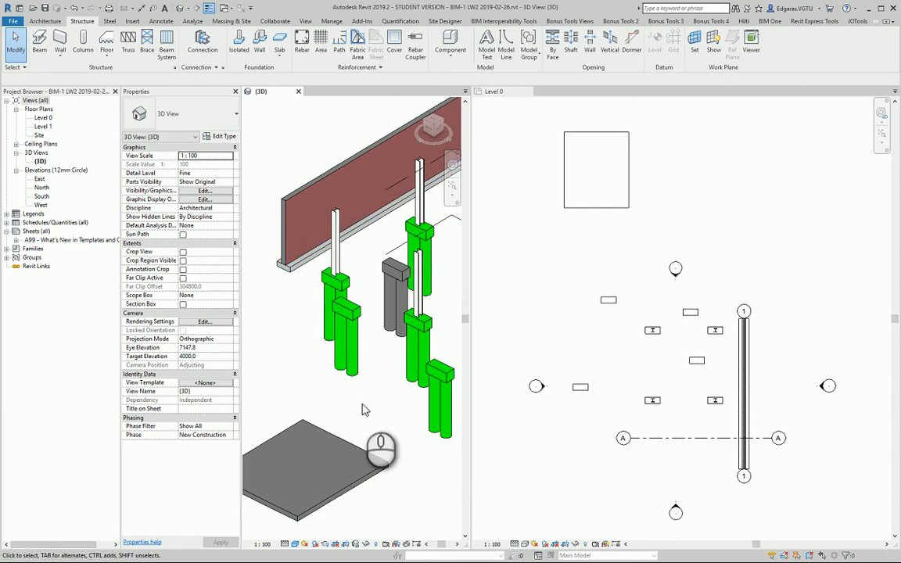
pyautogui.moveTo(335, 416)
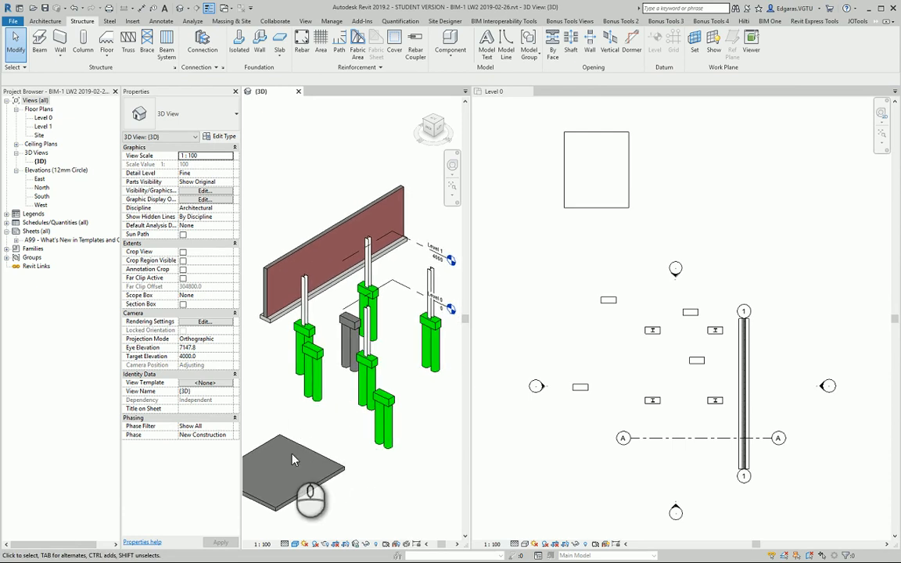
pyautogui.moveTo(269, 418)
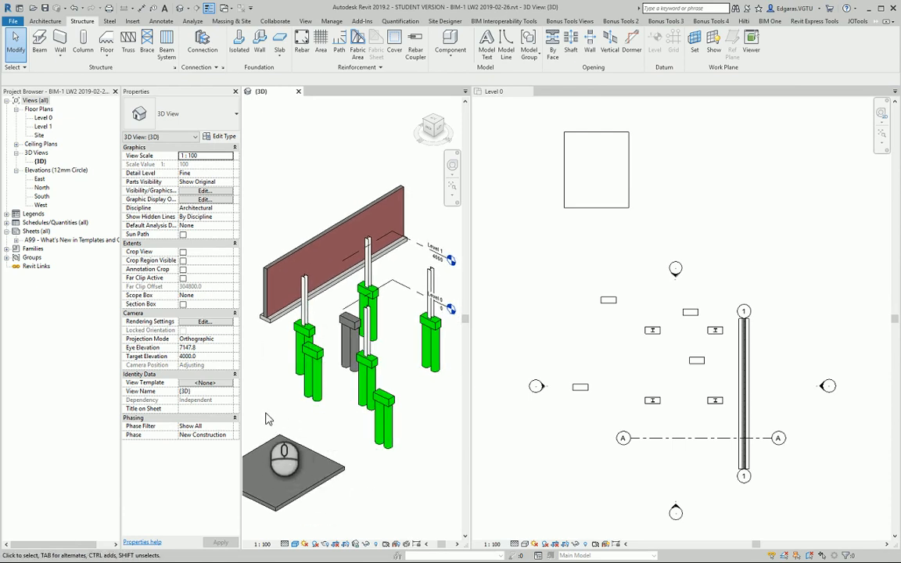